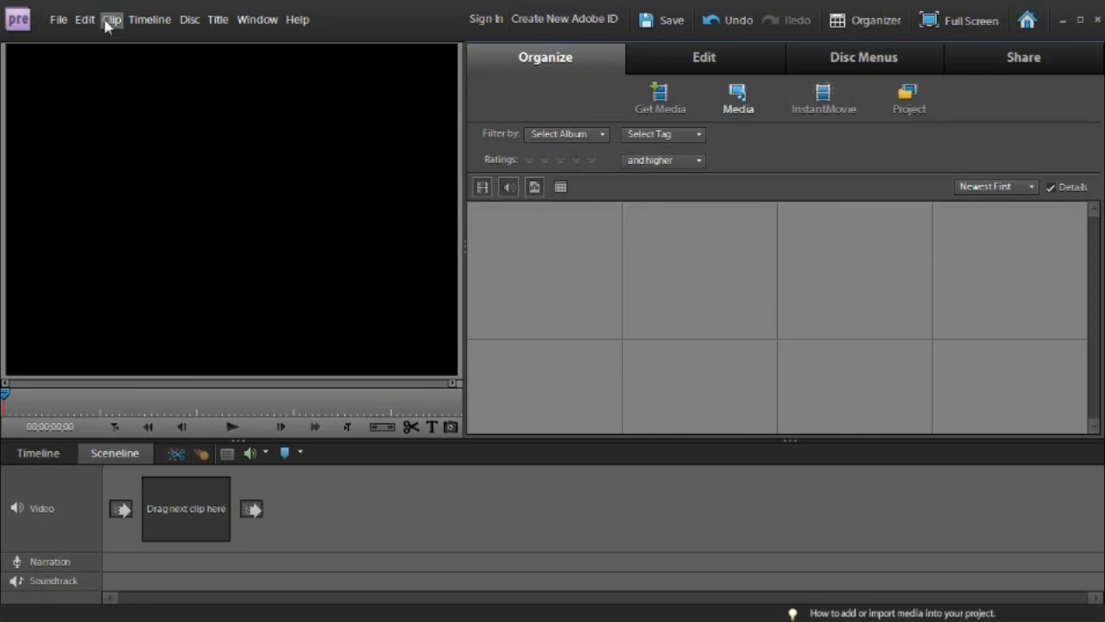
Import the CloudDemo numbered stills starting at Clouds_00000.jpg as one clip into the Sceneline
click(59, 19)
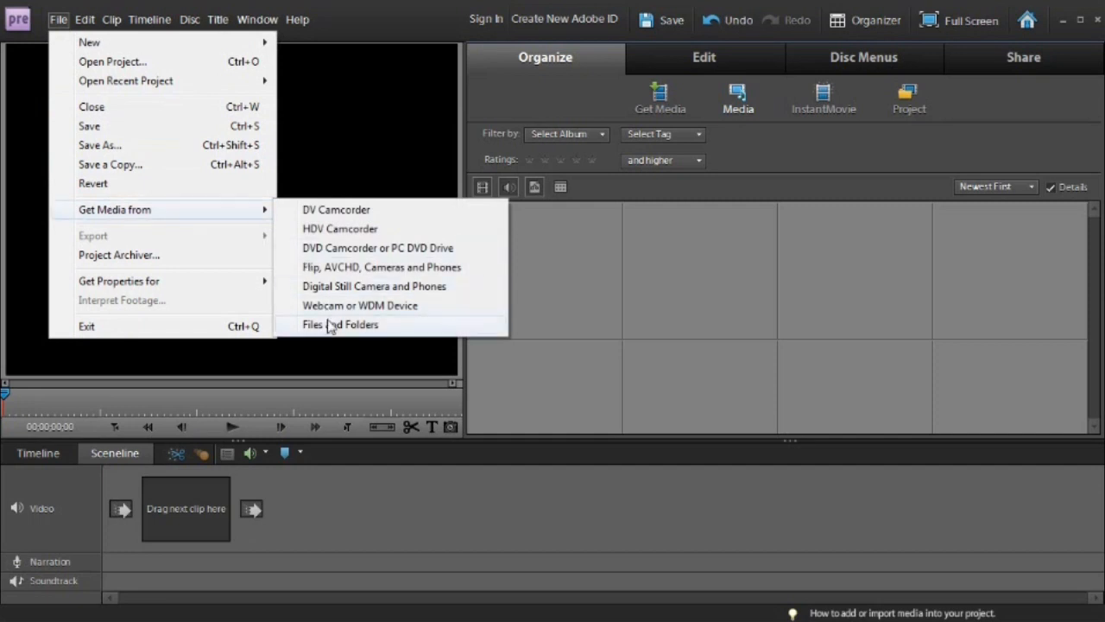
click(339, 324)
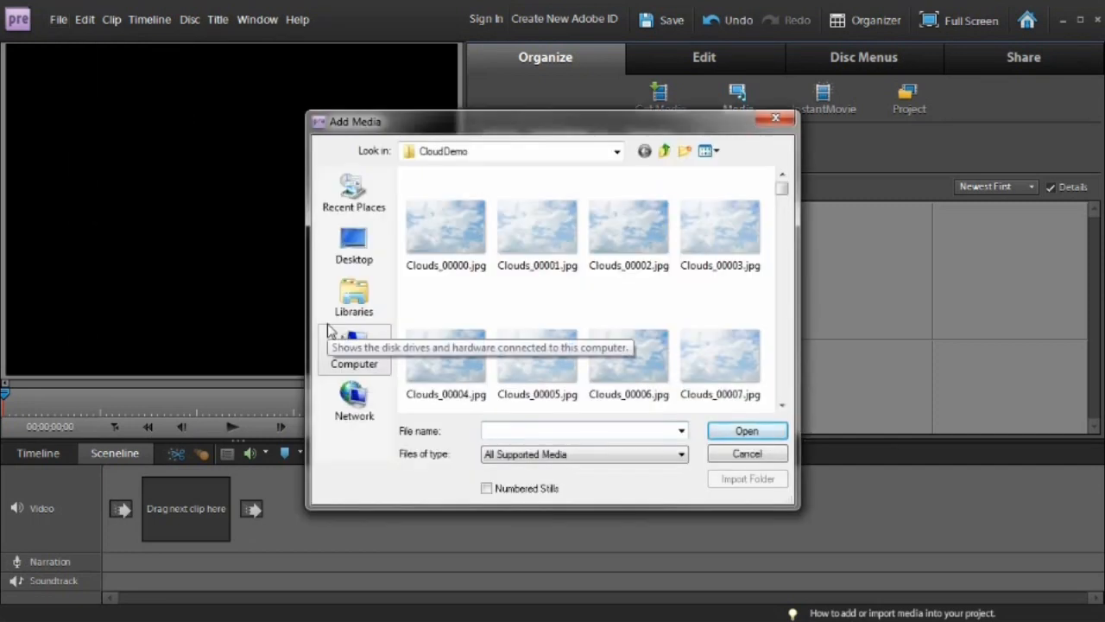
click(445, 225)
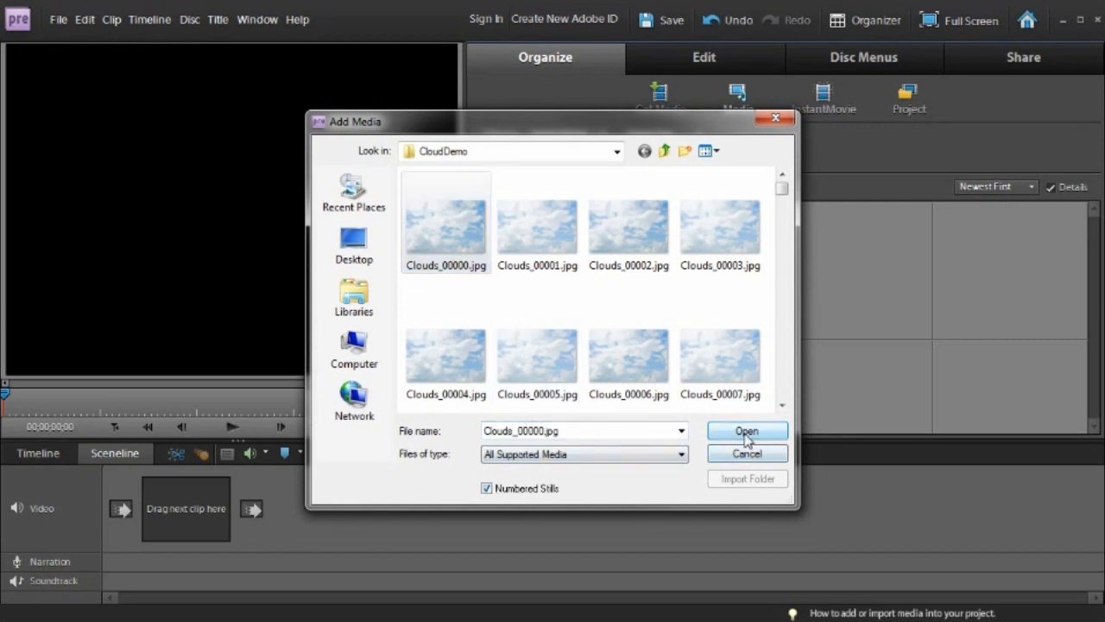
click(746, 431)
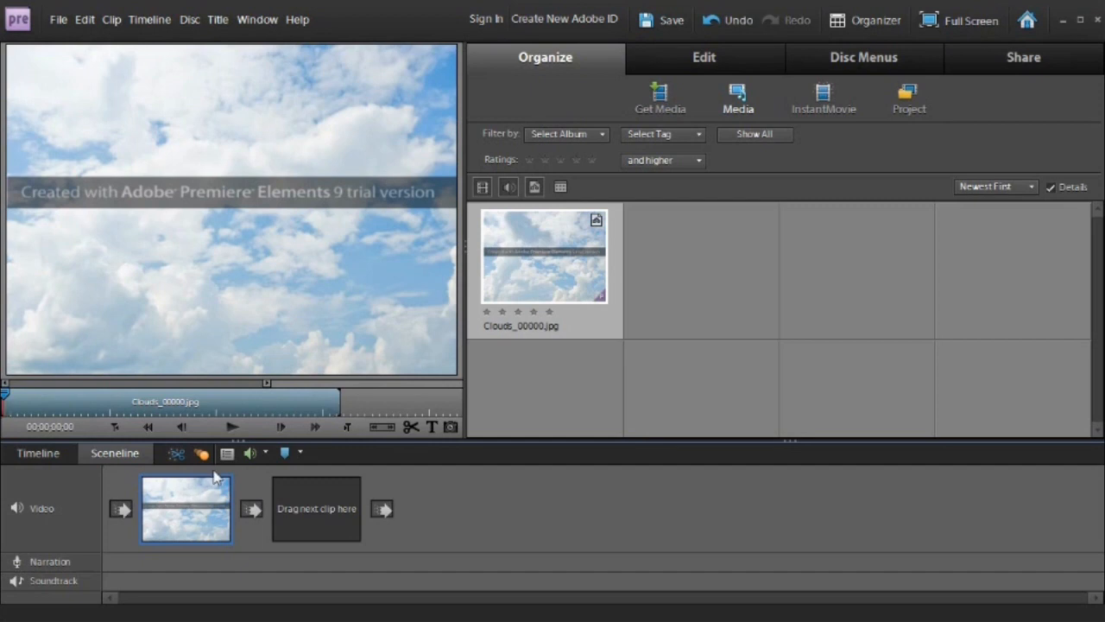
Preview the cloud clip in the Monitor, stop it, and switch to the Edit workspace
click(231, 426)
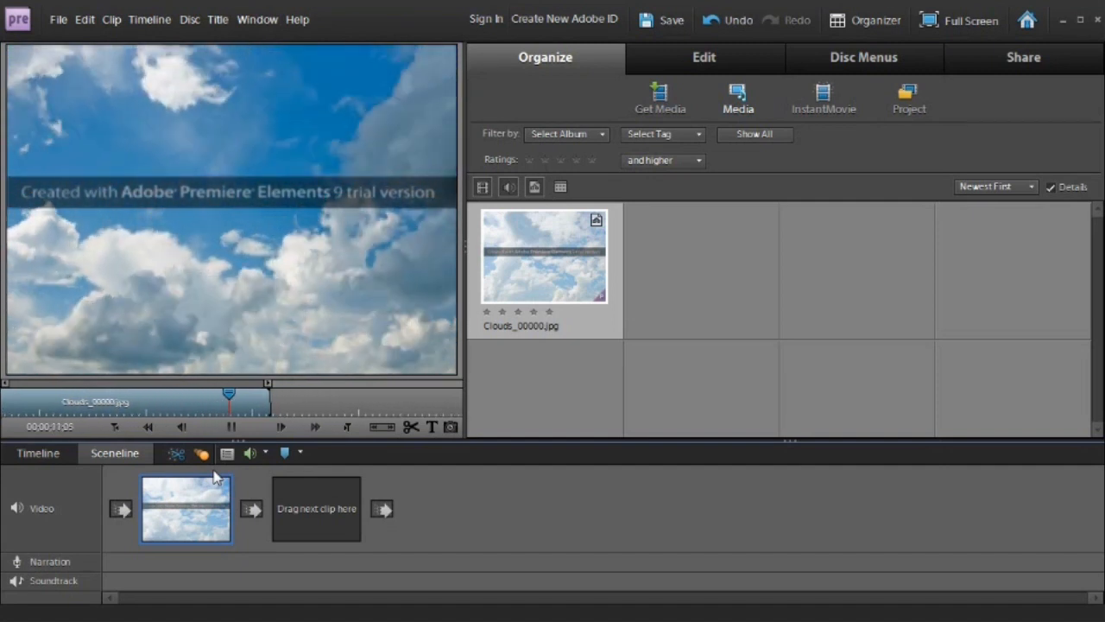
click(449, 426)
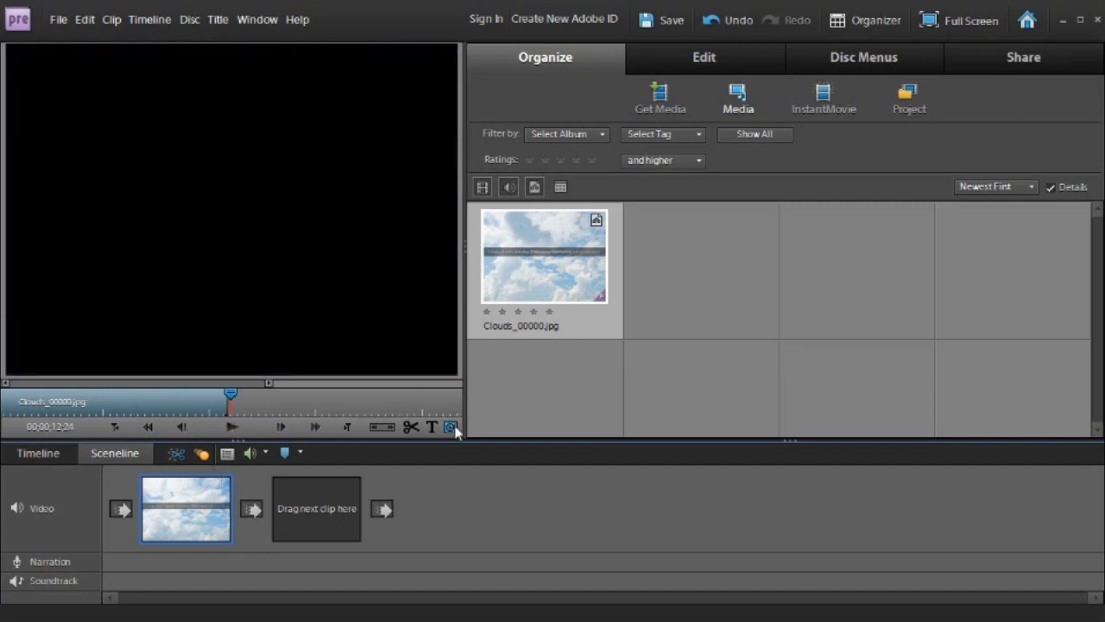
click(704, 57)
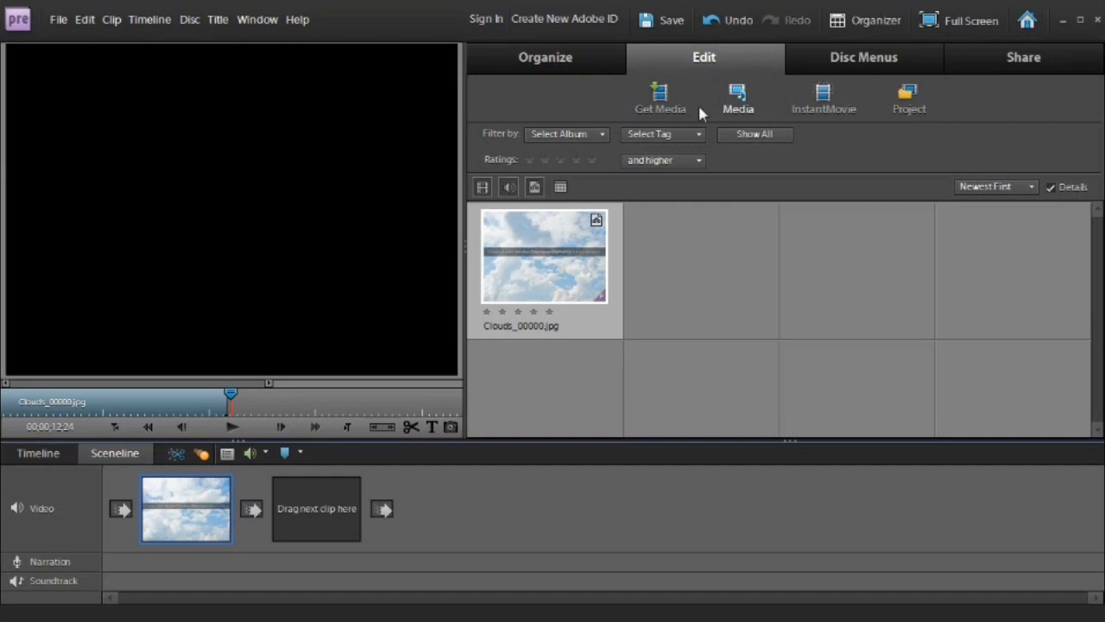
Locate GBDeflicker in the GBS video effects and apply it to the cloud clip
click(625, 97)
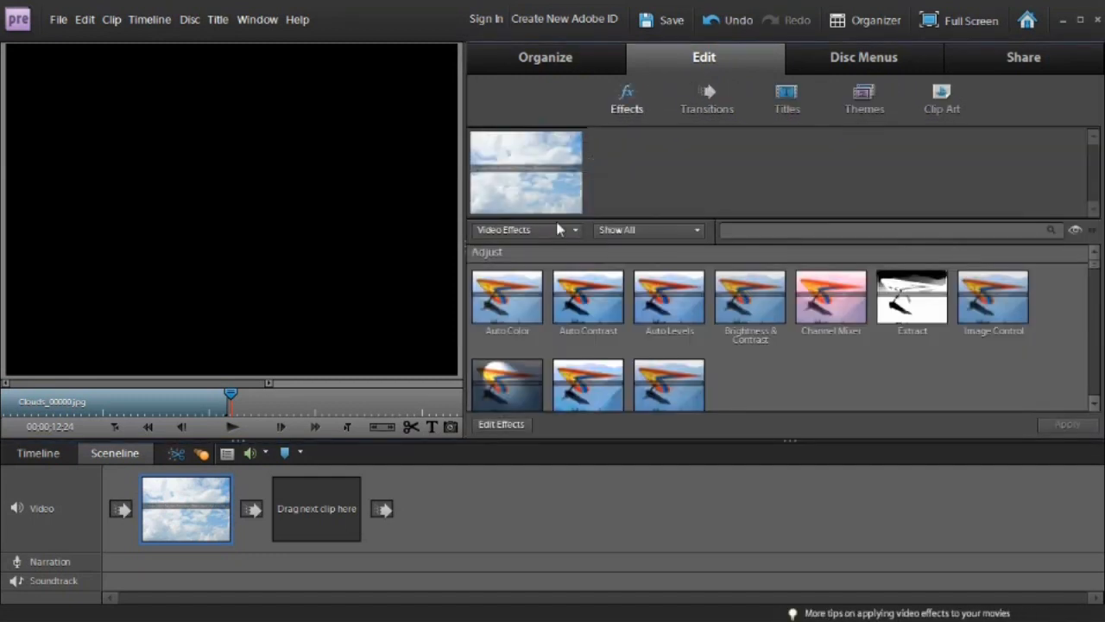
scroll(down, 3)
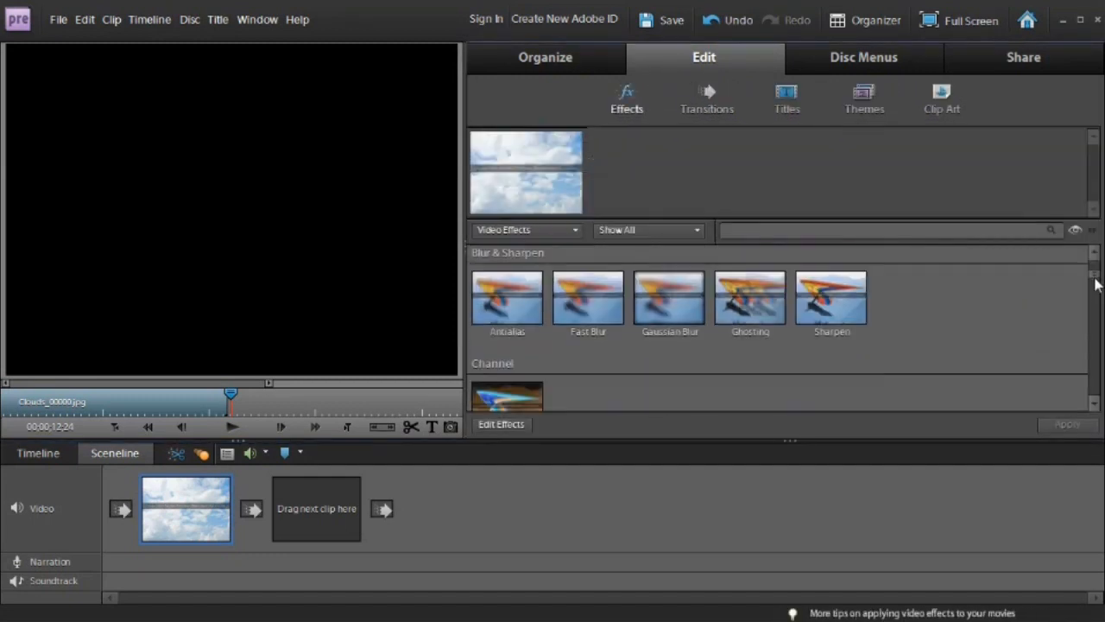
scroll(down, 3)
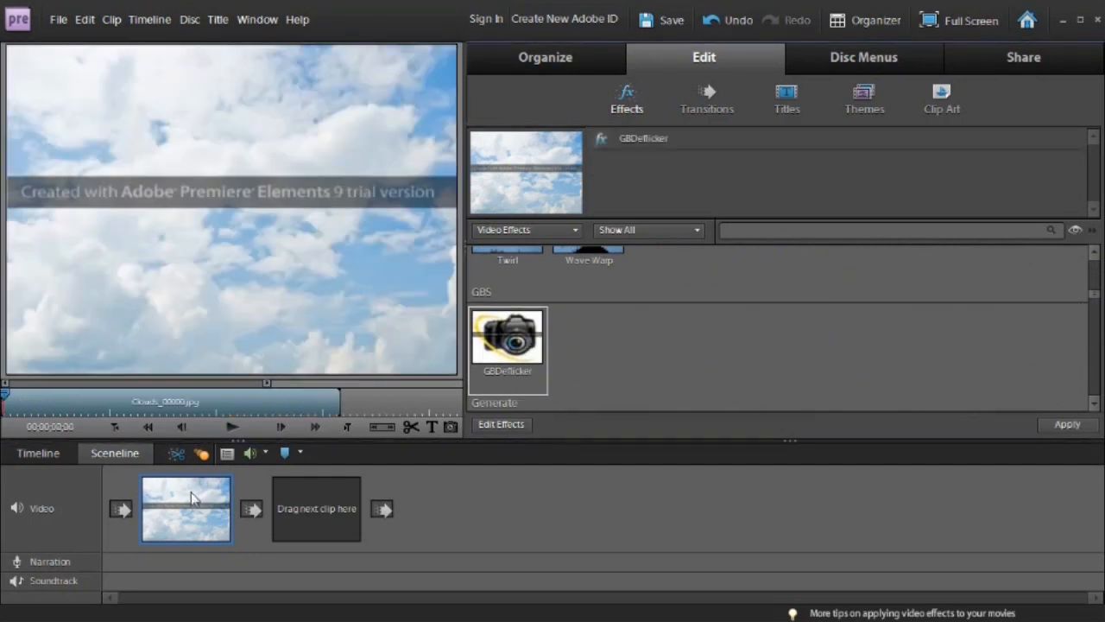
click(231, 425)
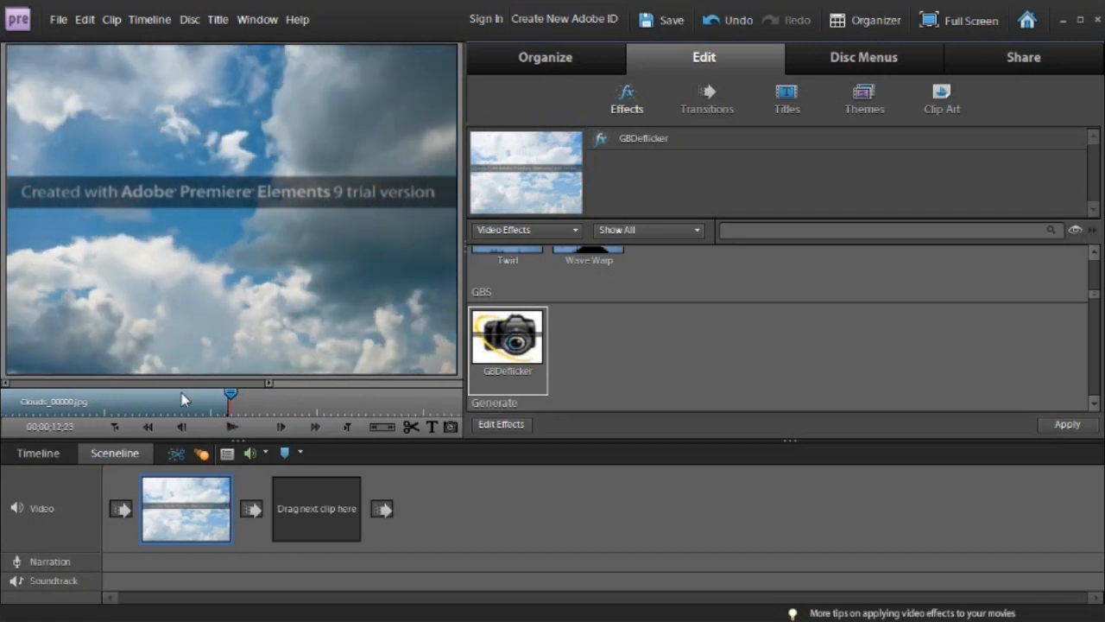
Show the clip's GBDeflicker settings via Edit Effects, expanding its Options with Luminance at 128.00
click(546, 57)
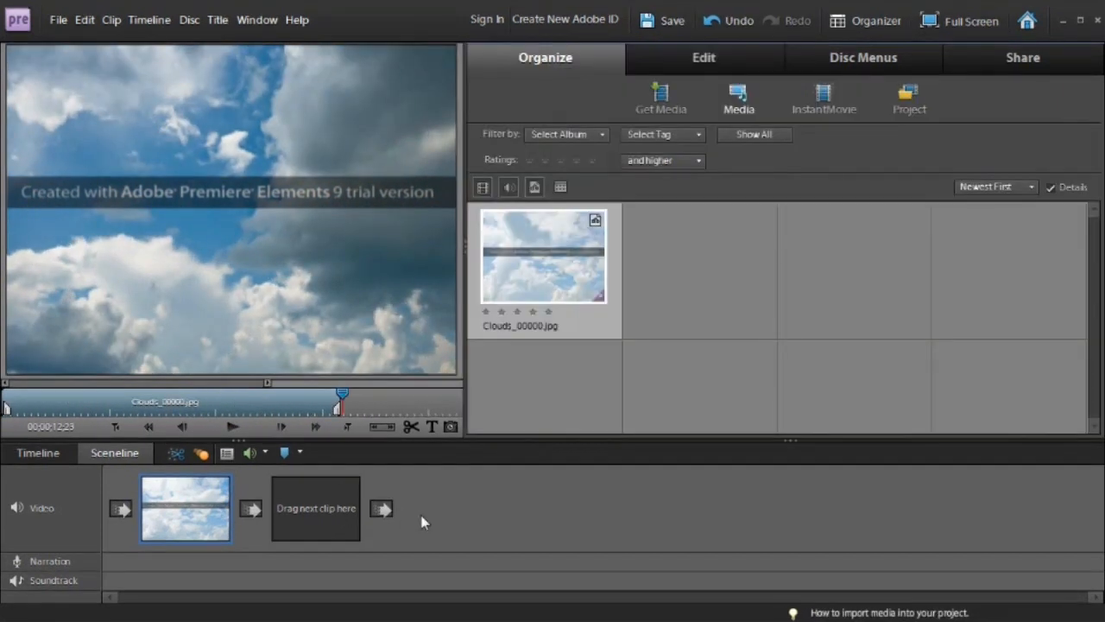
click(703, 57)
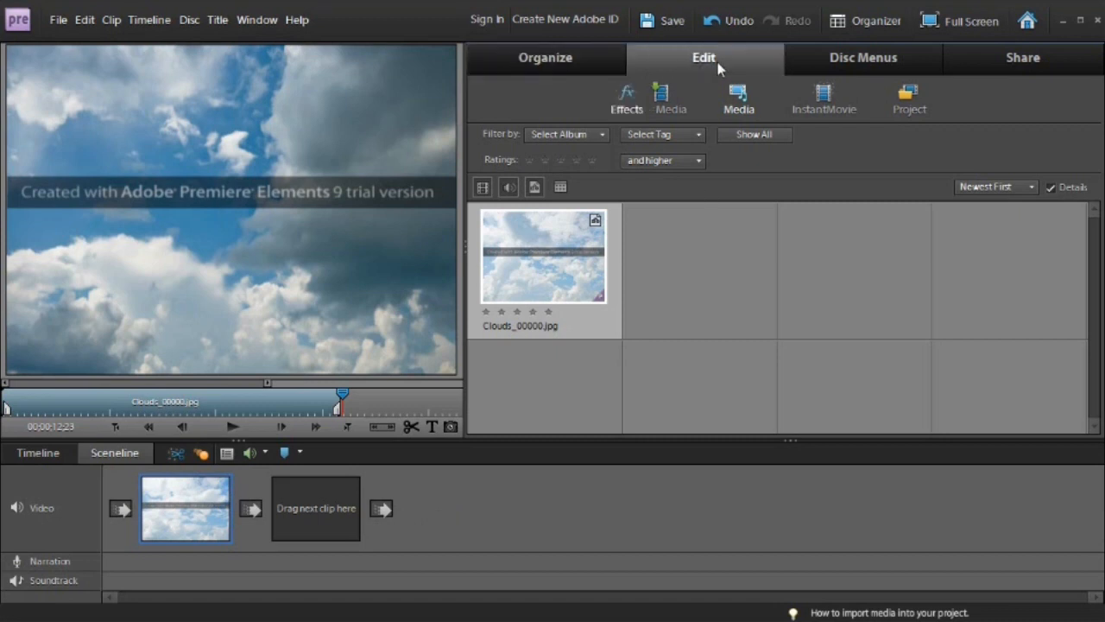
click(627, 97)
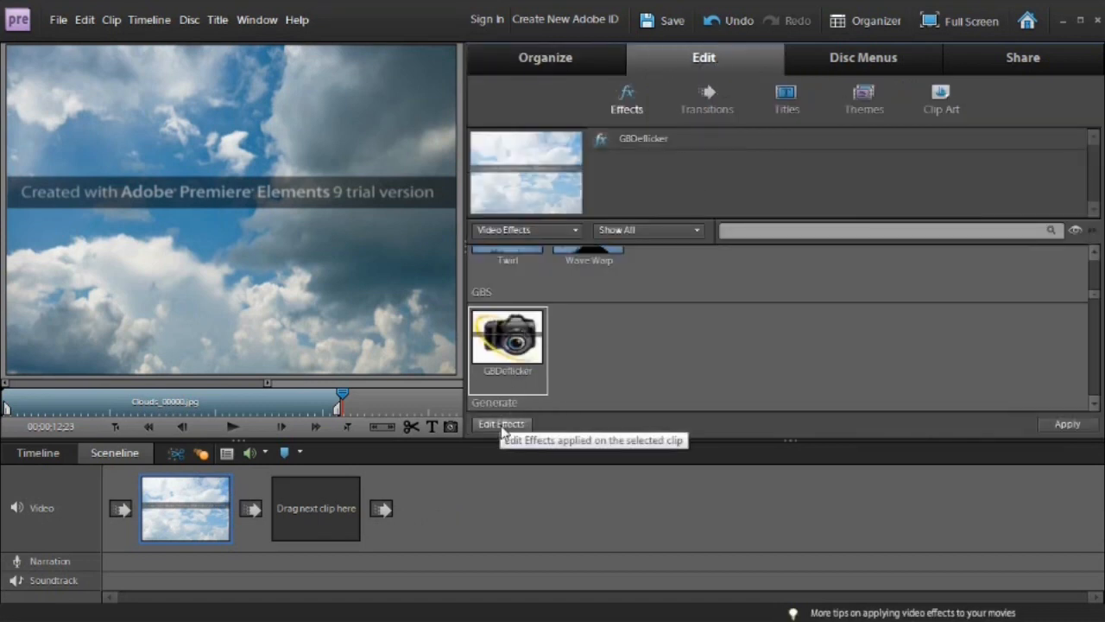
click(500, 423)
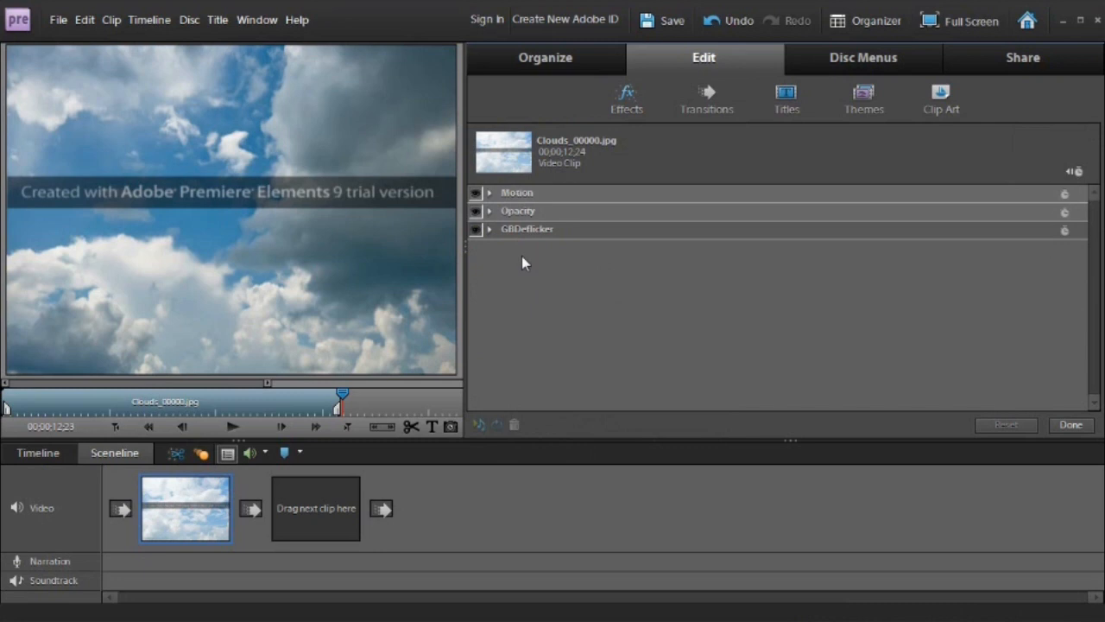
click(490, 227)
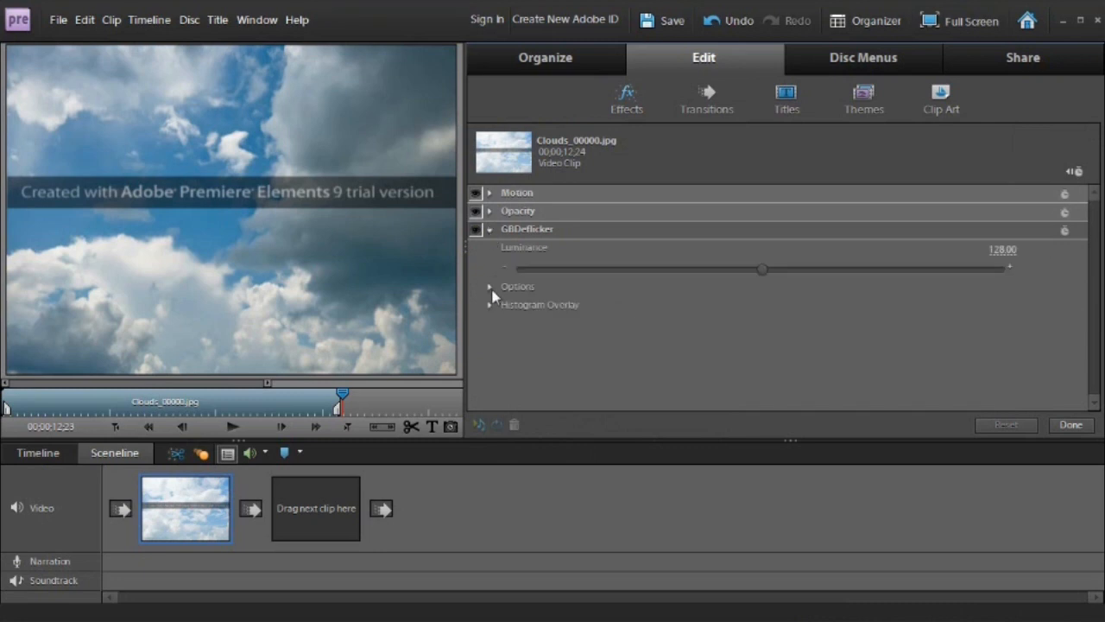
click(490, 286)
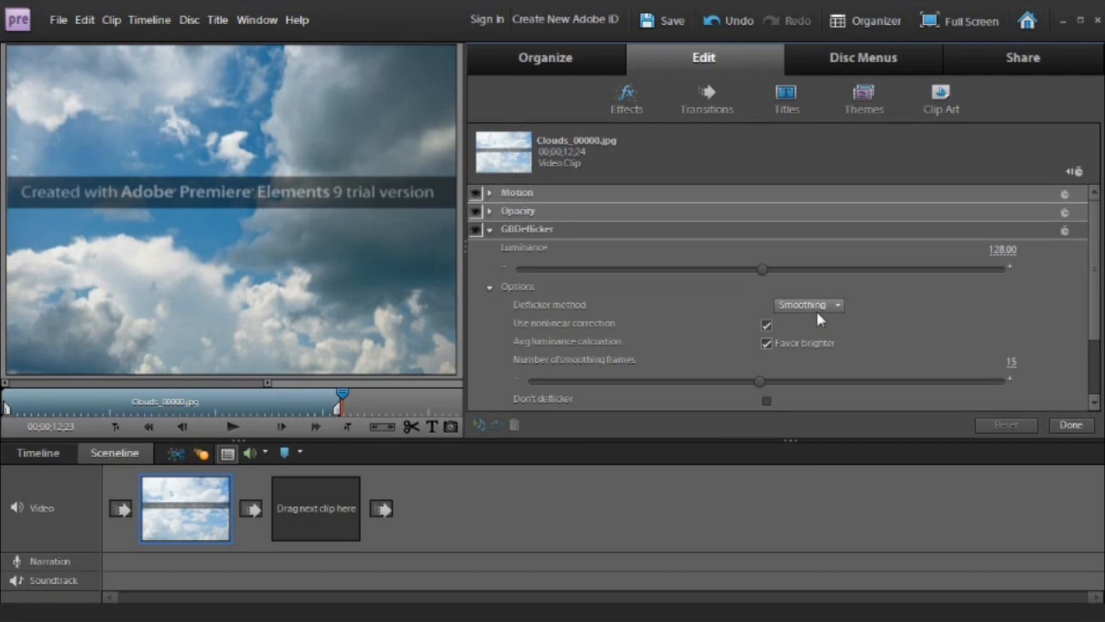
mouse_move(998, 307)
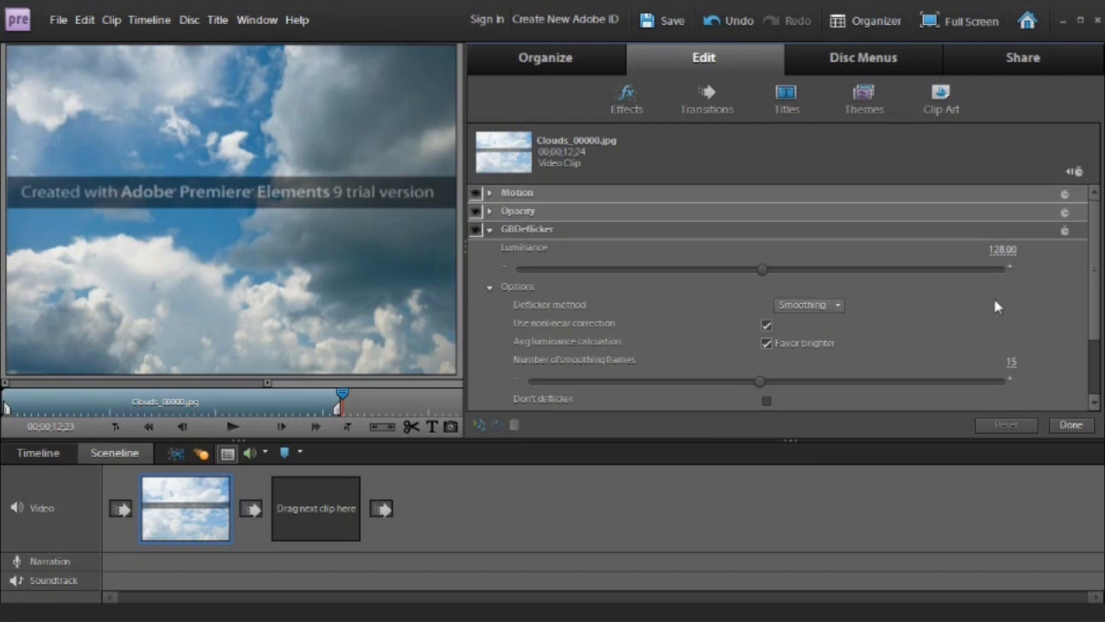
Enable keyframing, set the deflicker method to Keyframes and draw the histogram over the preview
click(1064, 230)
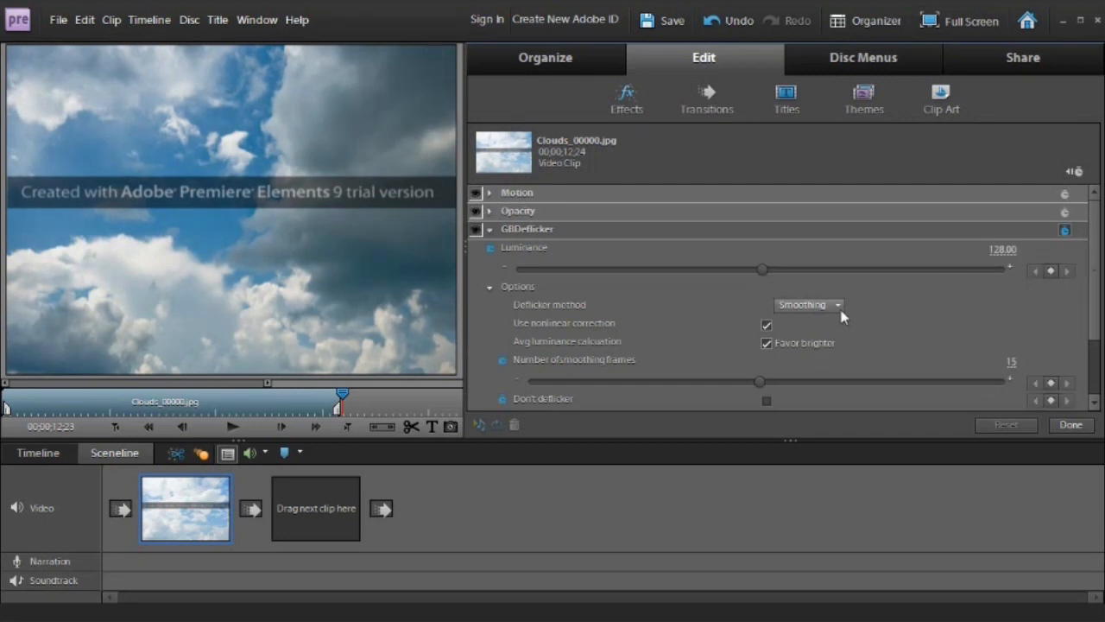
click(808, 304)
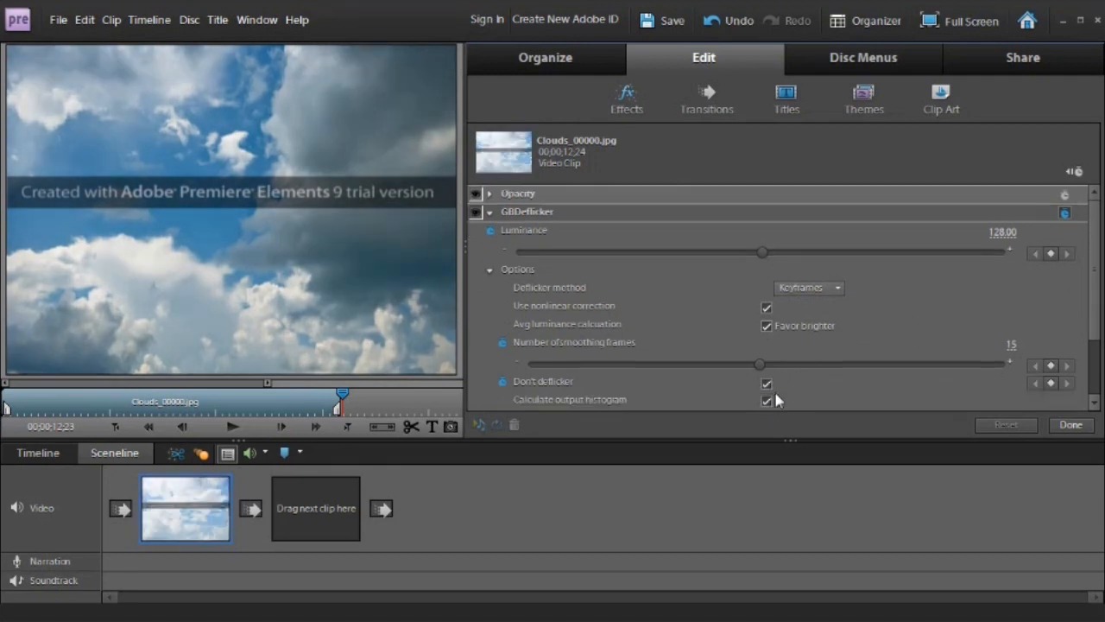
scroll(down, 3)
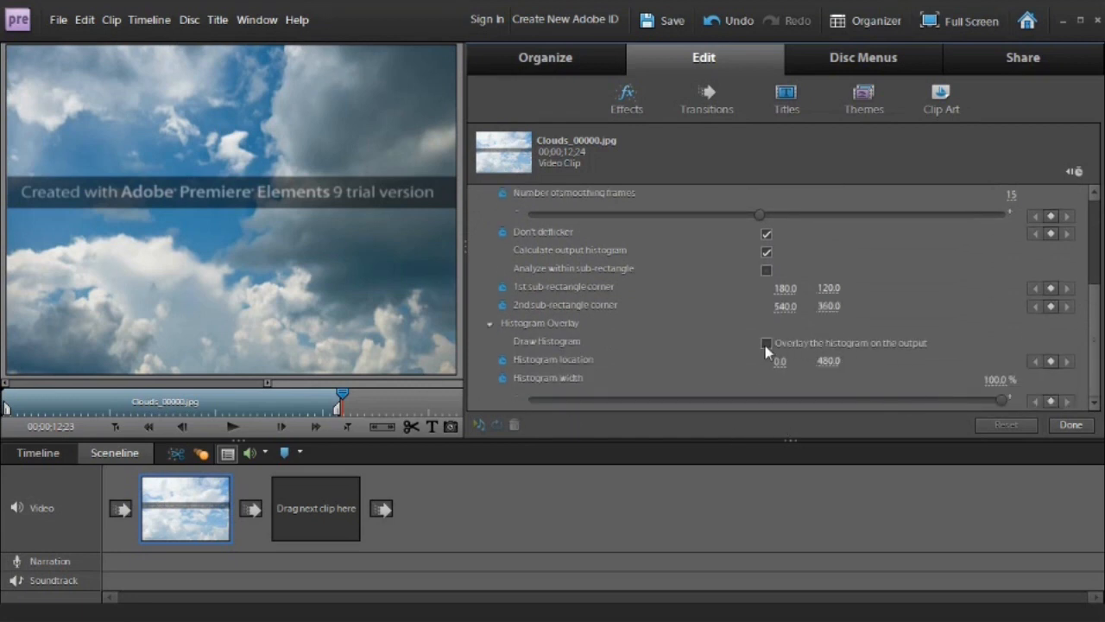
click(767, 342)
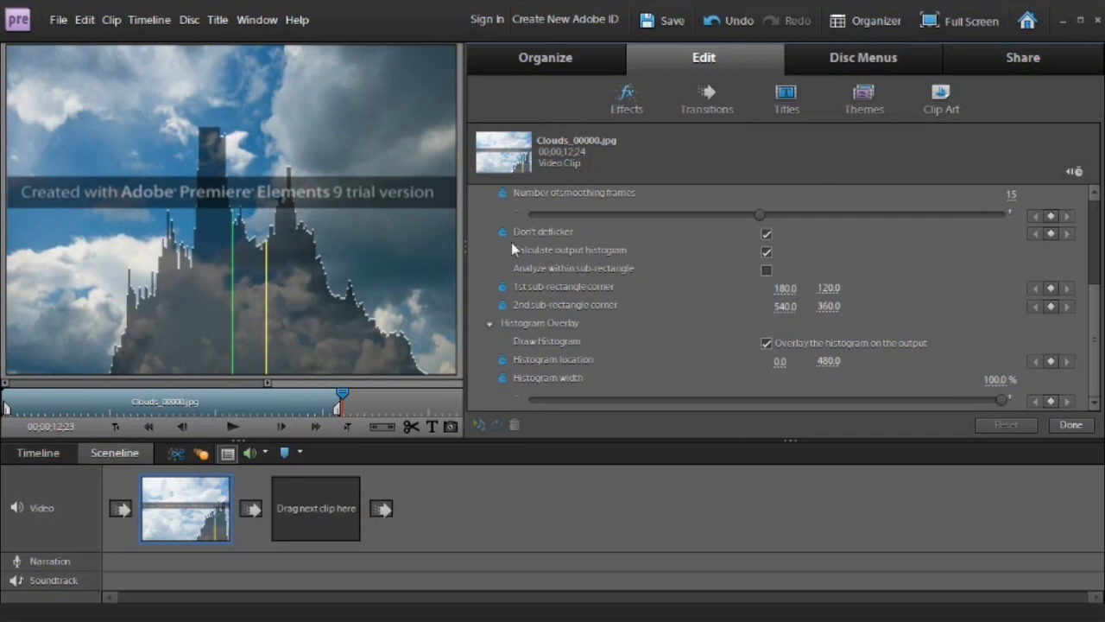
Stop animating Don't deflicker, accepting deletion of its existing keyframes
click(501, 232)
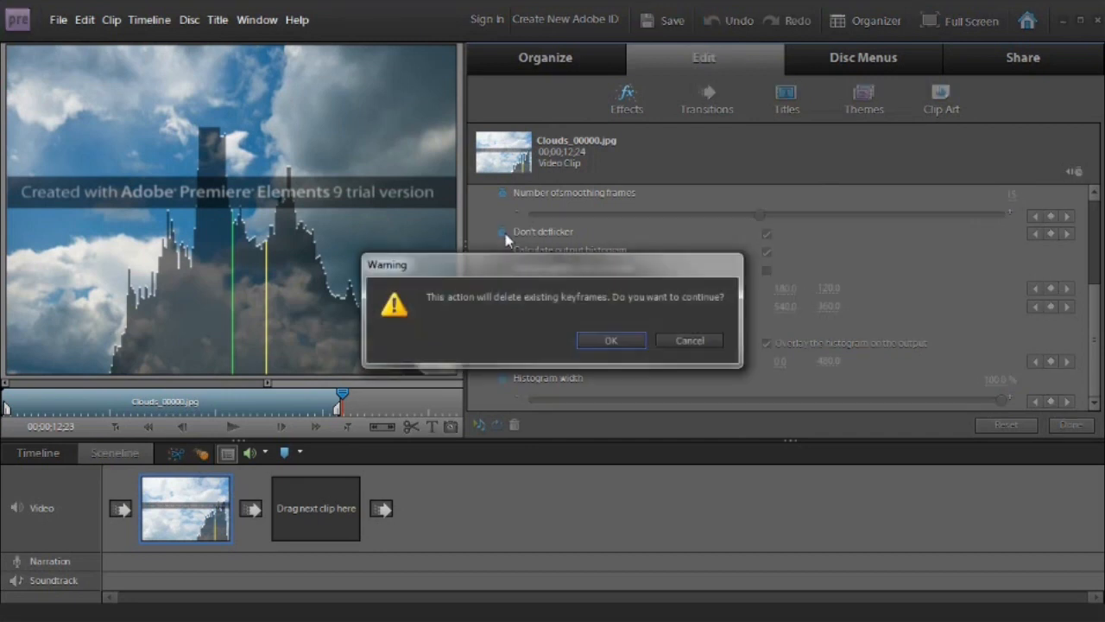
click(611, 338)
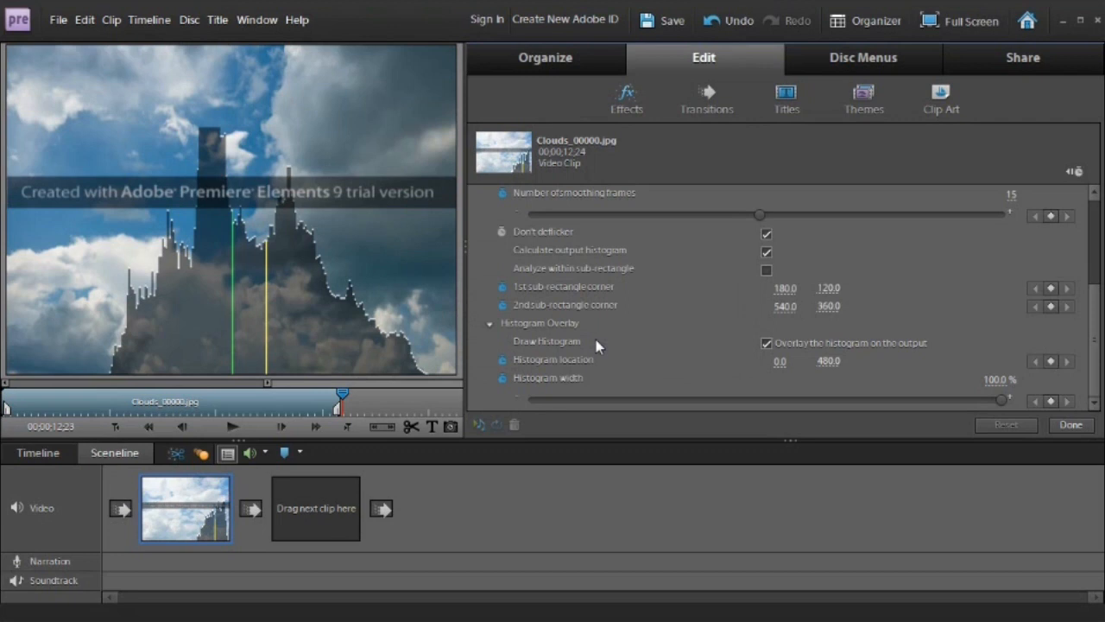
mouse_move(396, 343)
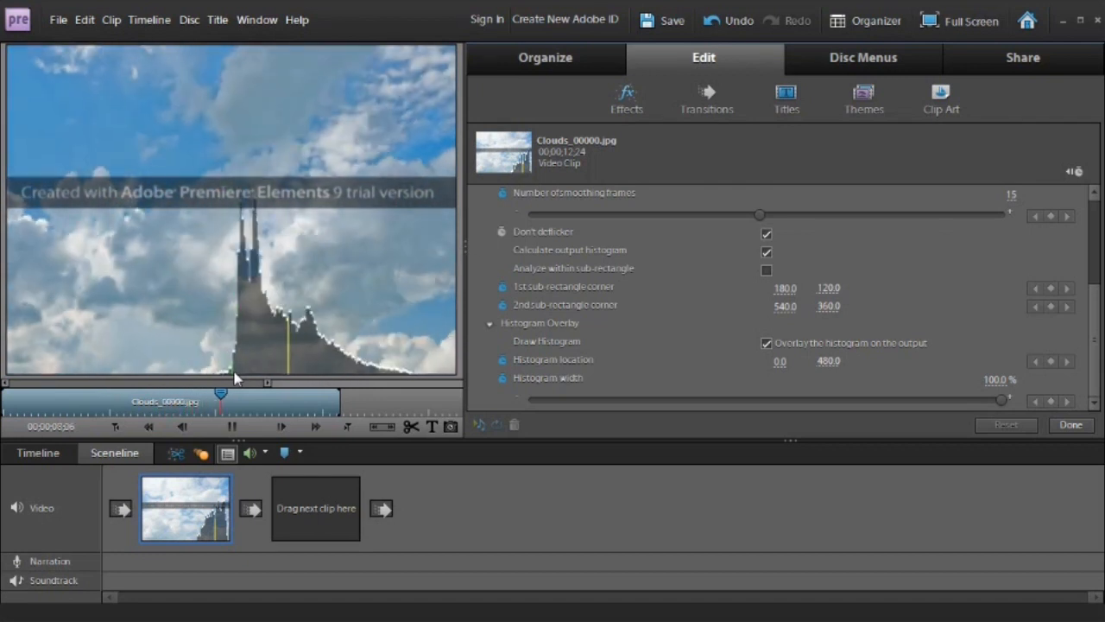
drag(221, 393, 228, 393)
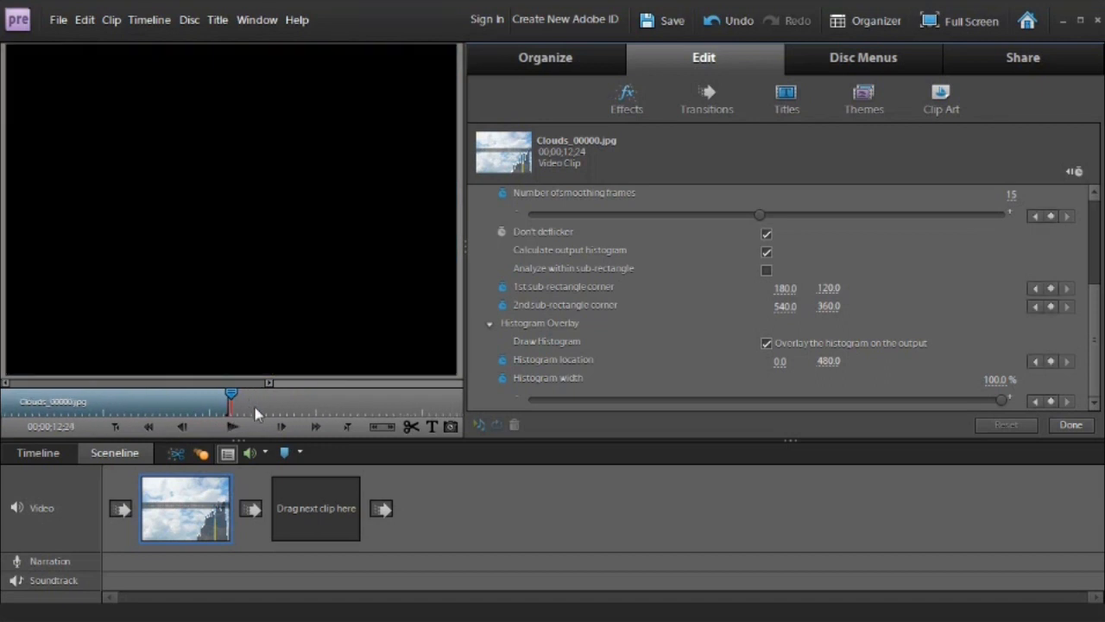
Raise GBDeflicker Luminance at the clip's first frame to set a start keyframe
drag(231, 397, 200, 401)
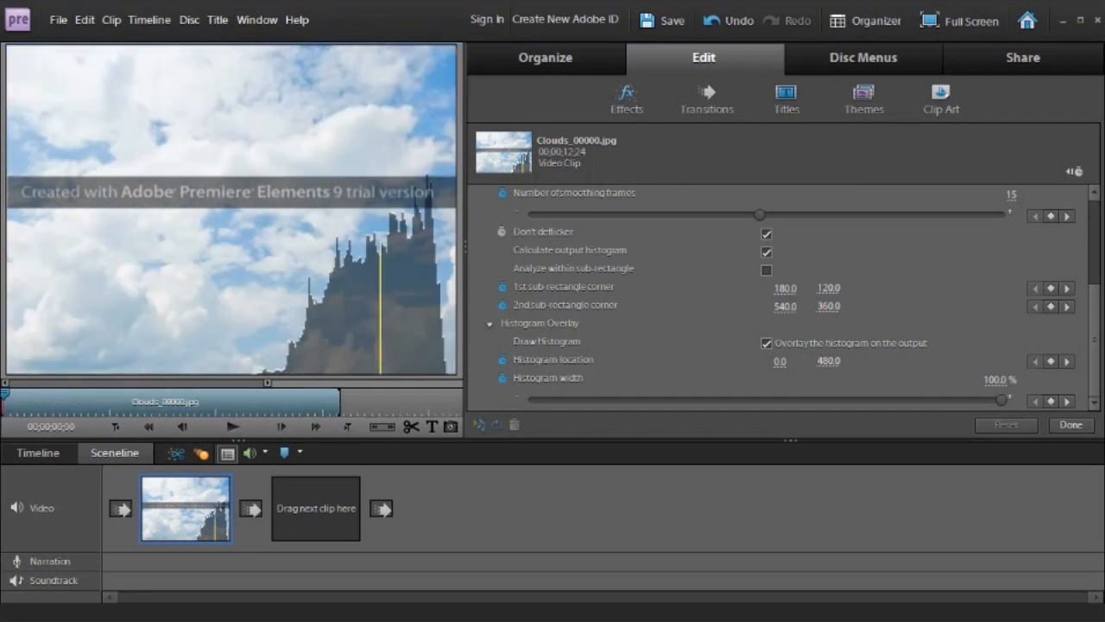
mouse_move(72, 420)
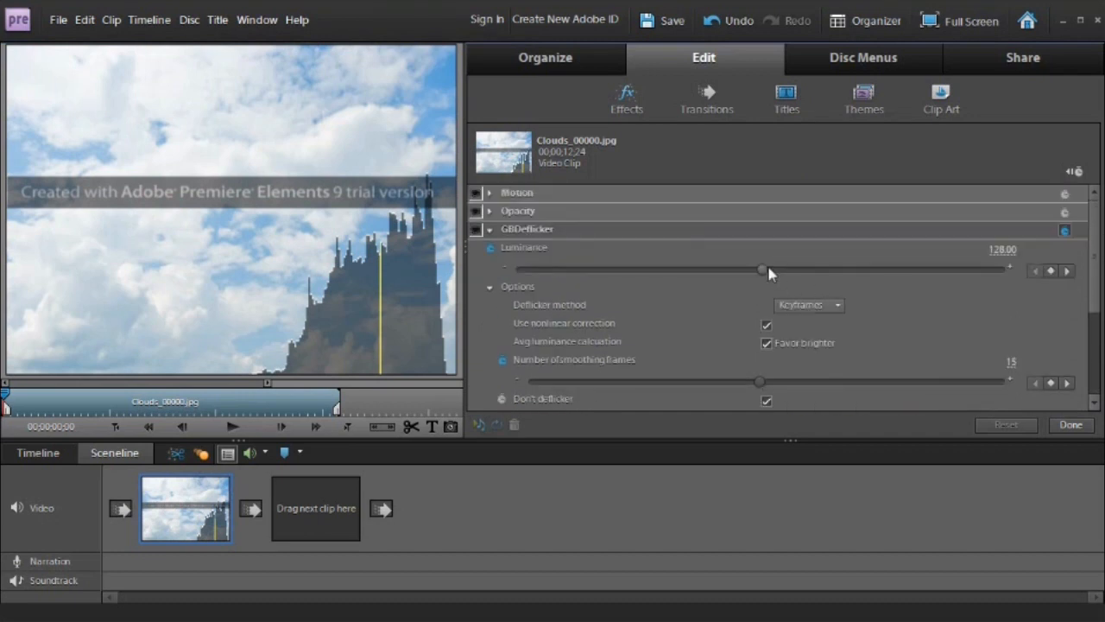
drag(760, 269, 853, 269)
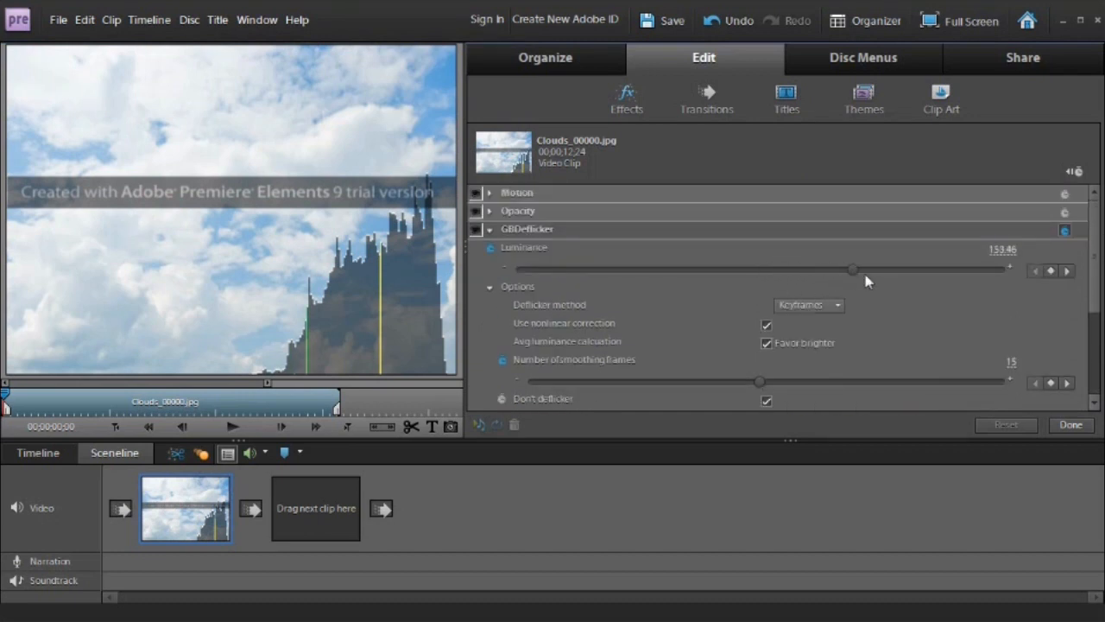
drag(852, 270, 919, 270)
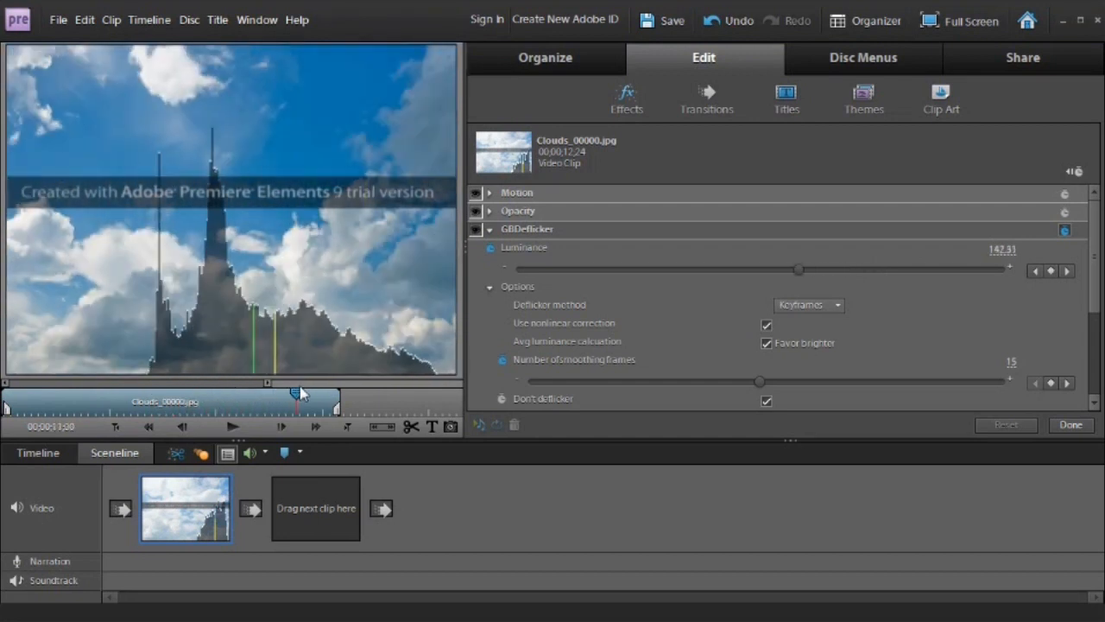
At a later frame near 11 seconds, adjust Luminance to about 130.68 for a second keyframe
drag(798, 270, 777, 269)
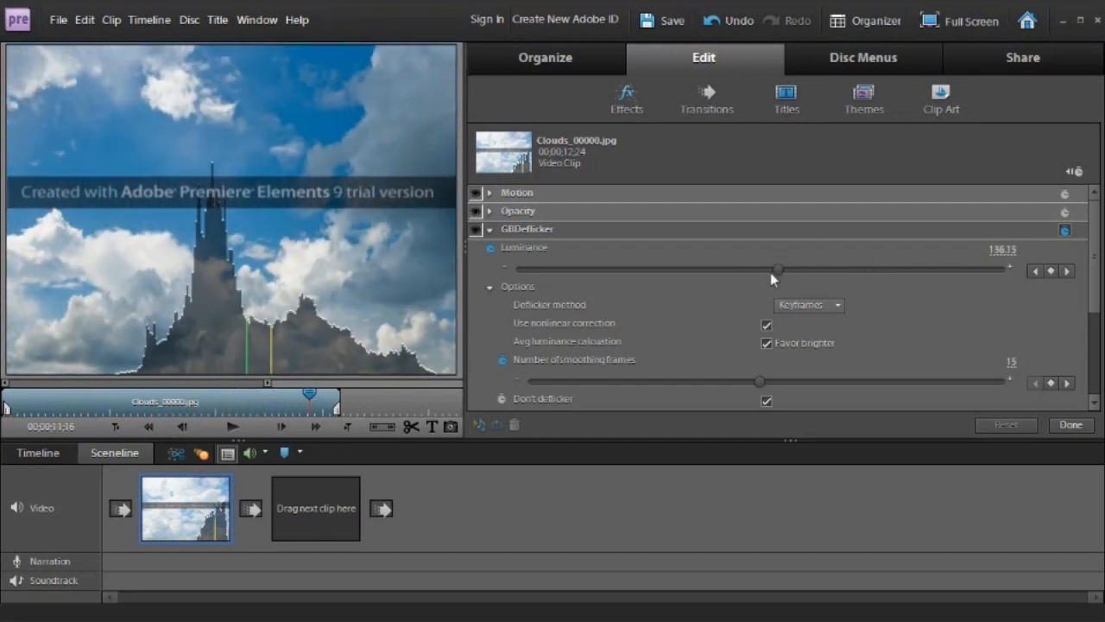
drag(777, 269, 784, 270)
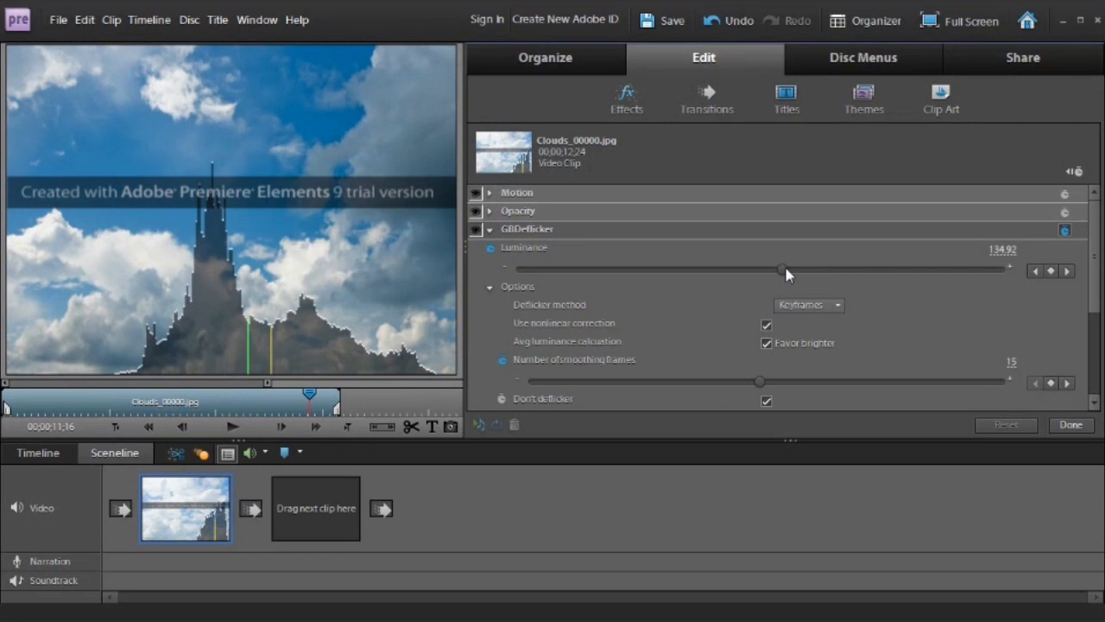
drag(781, 269, 803, 269)
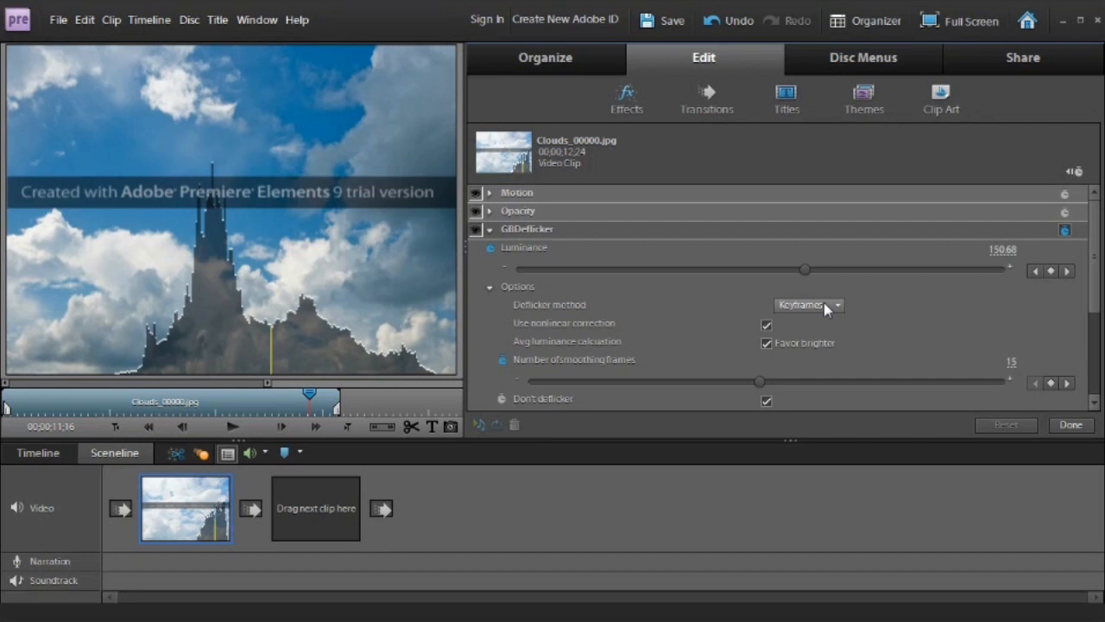
mouse_move(1097, 311)
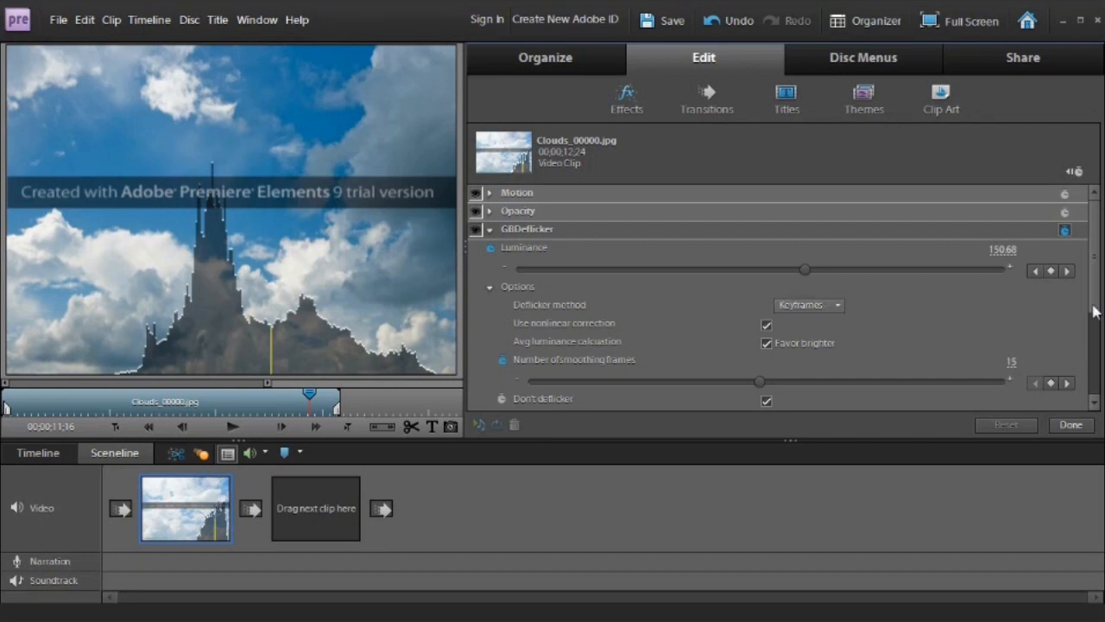
Turn off the Draw histogram overlay in the GBDeflicker properties
scroll(down, 3)
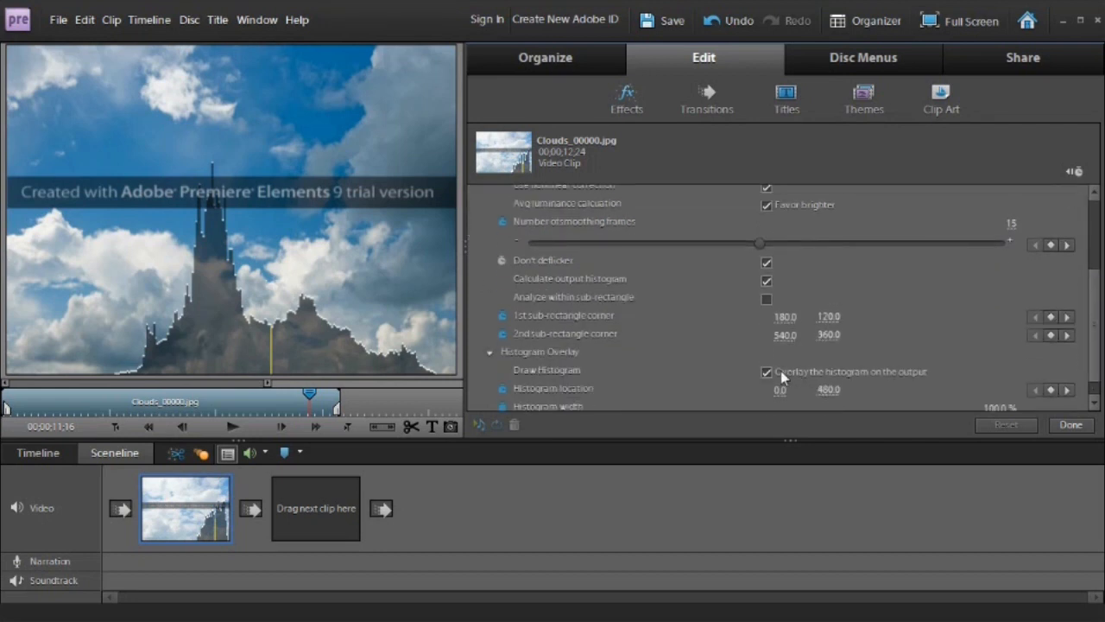
click(766, 371)
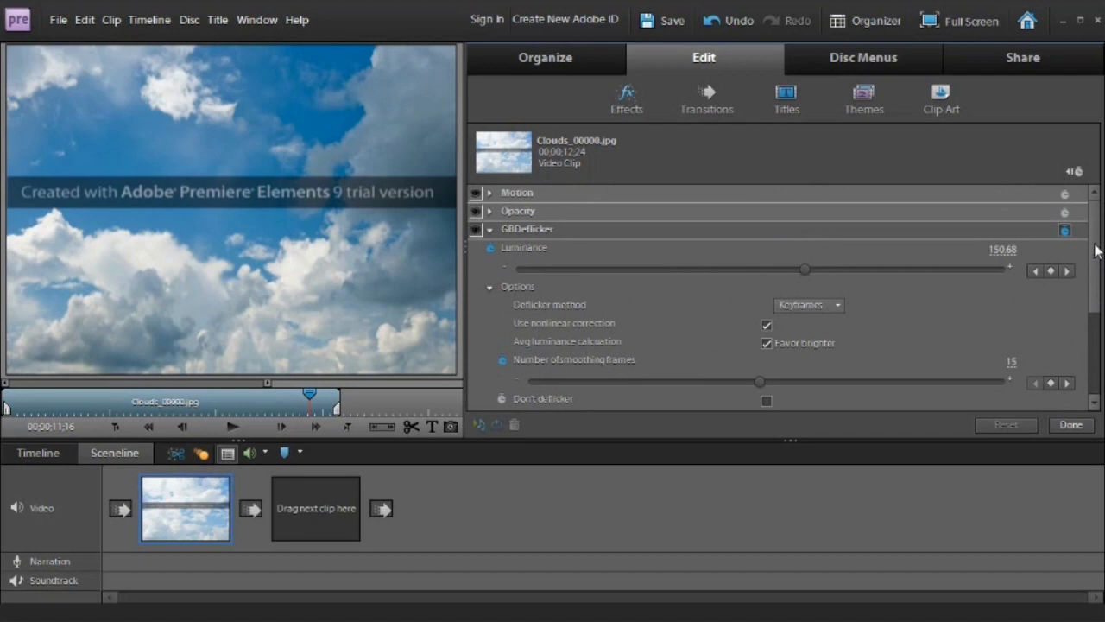
mouse_move(394, 351)
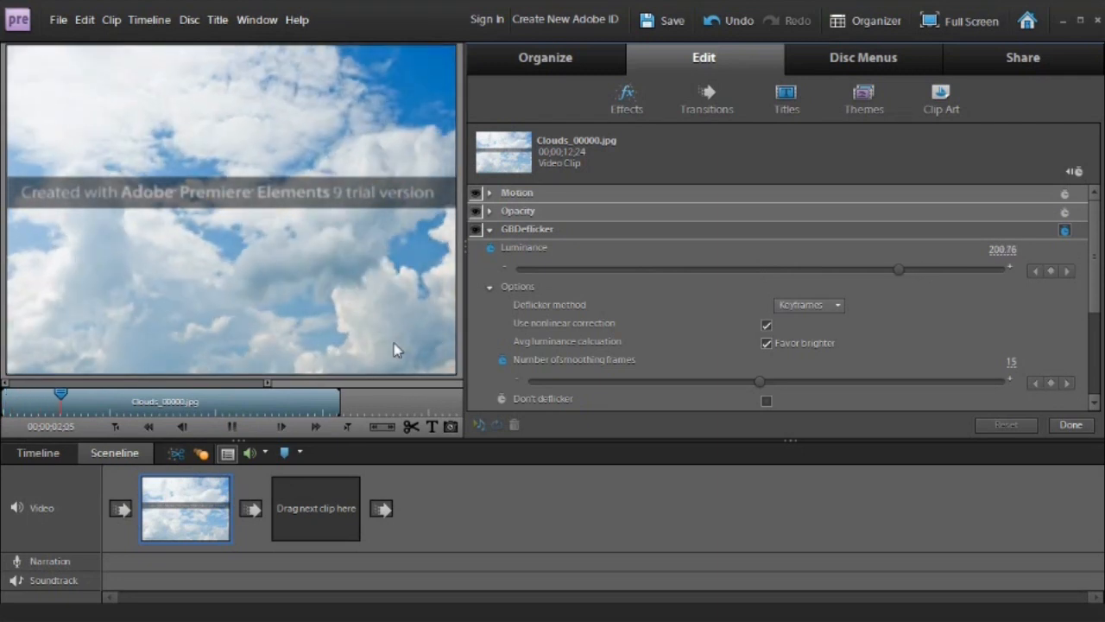
drag(898, 269, 878, 270)
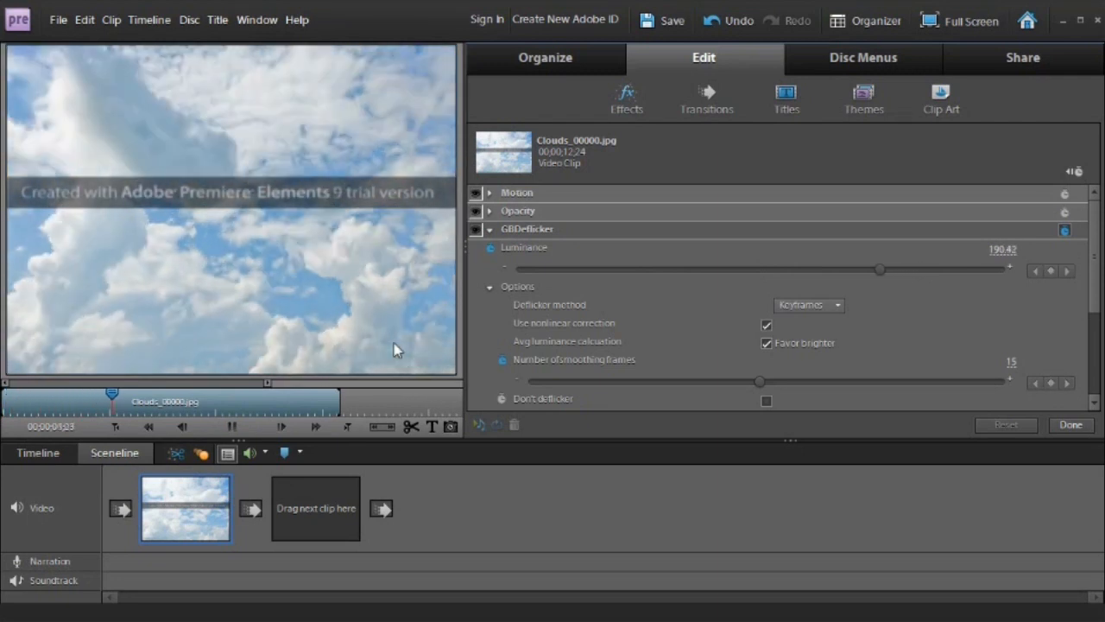
drag(879, 269, 859, 270)
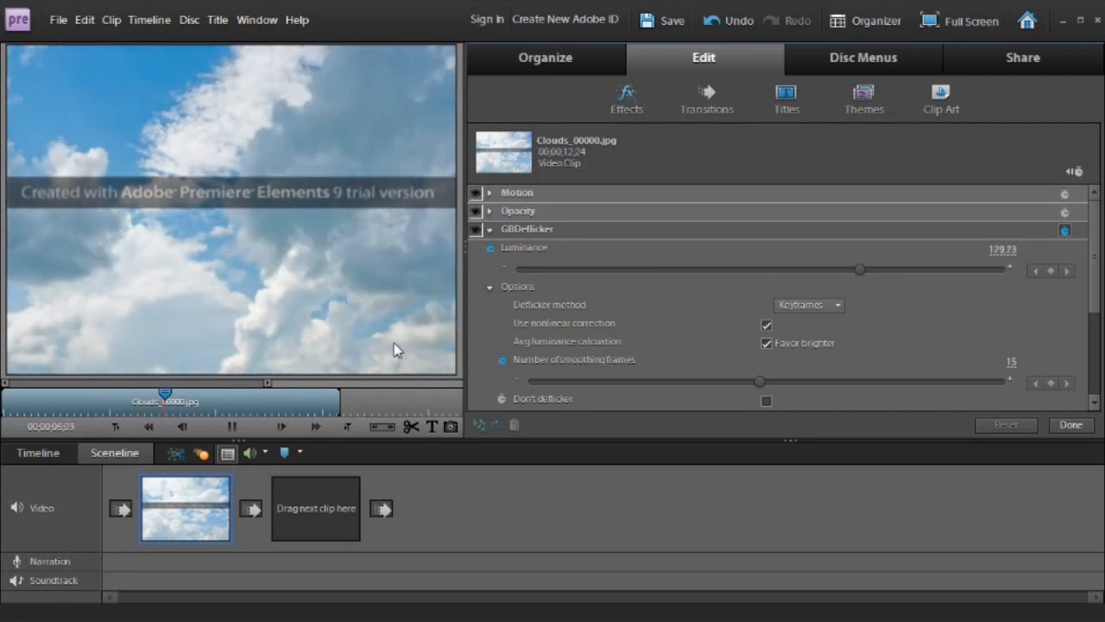
drag(860, 270, 837, 270)
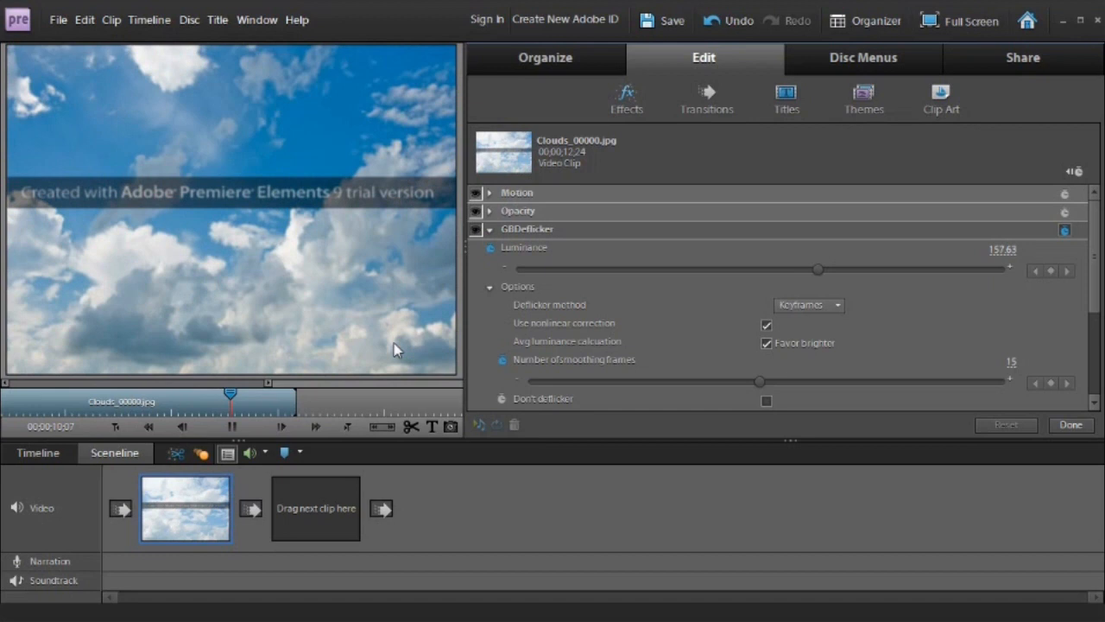
drag(818, 270, 781, 270)
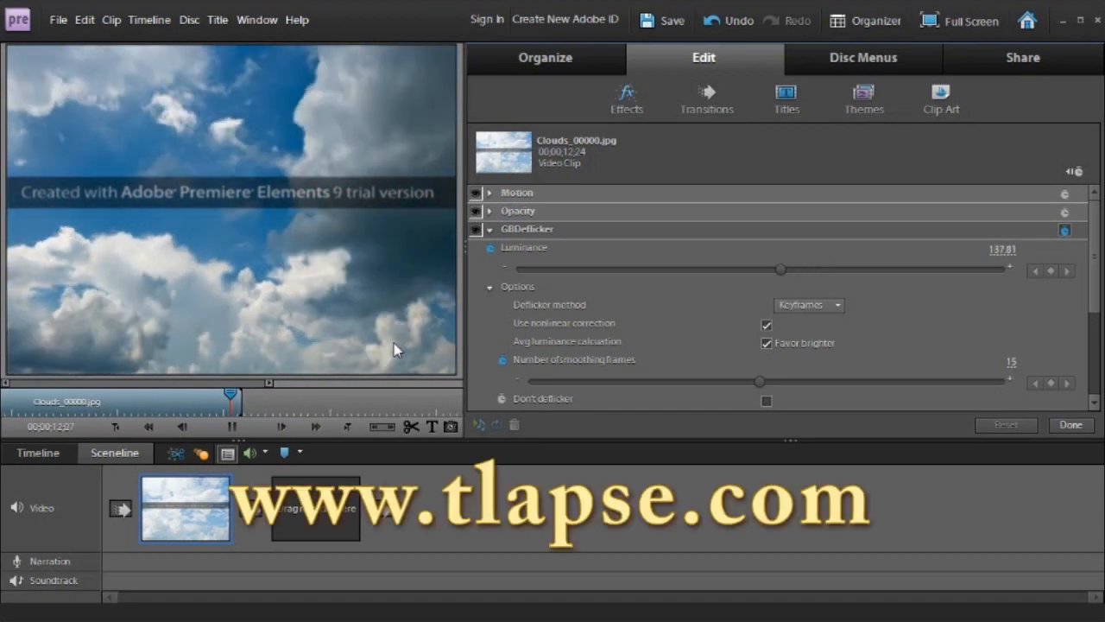